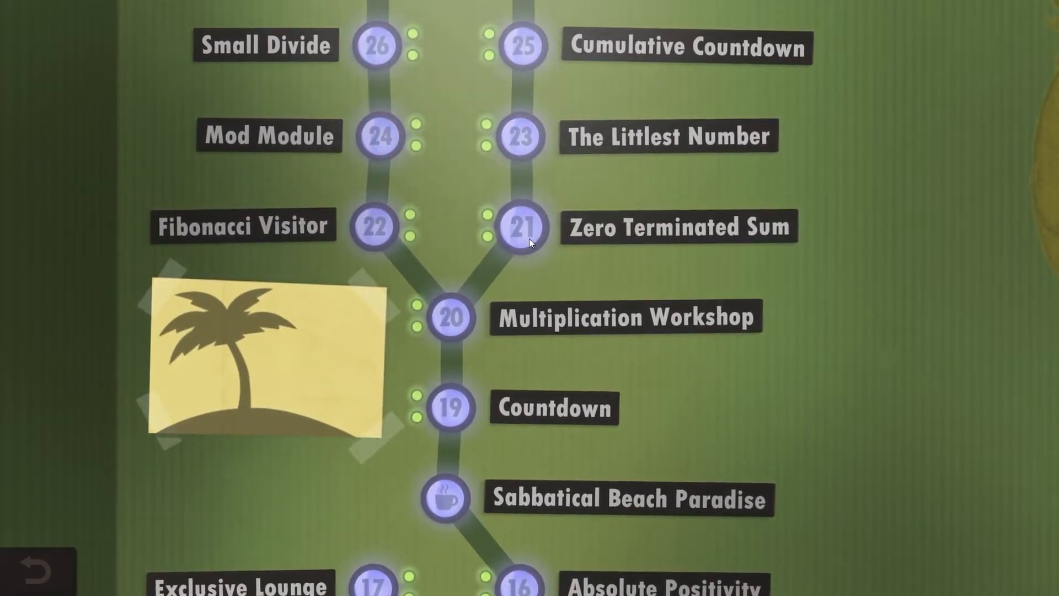
Enter level 21, Zero Terminated Sum, from the level map.
click(519, 226)
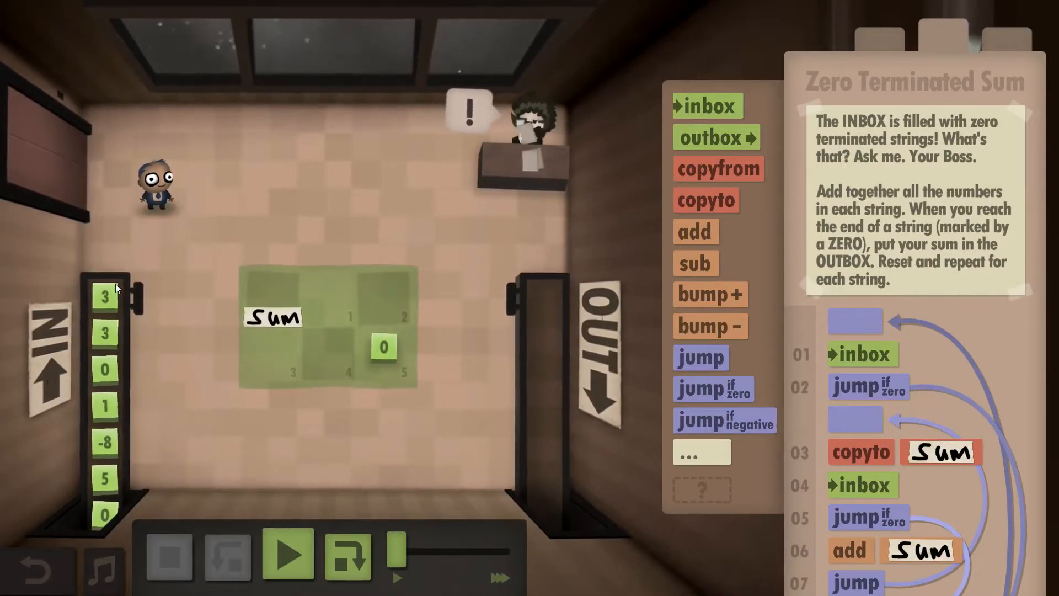
mouse_move(236, 263)
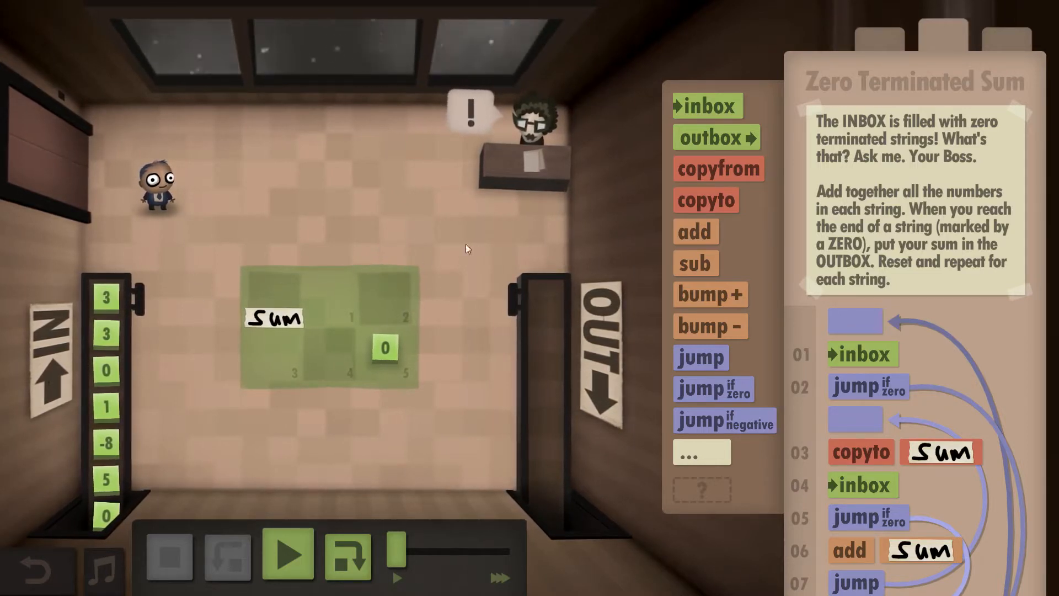
mouse_move(168, 372)
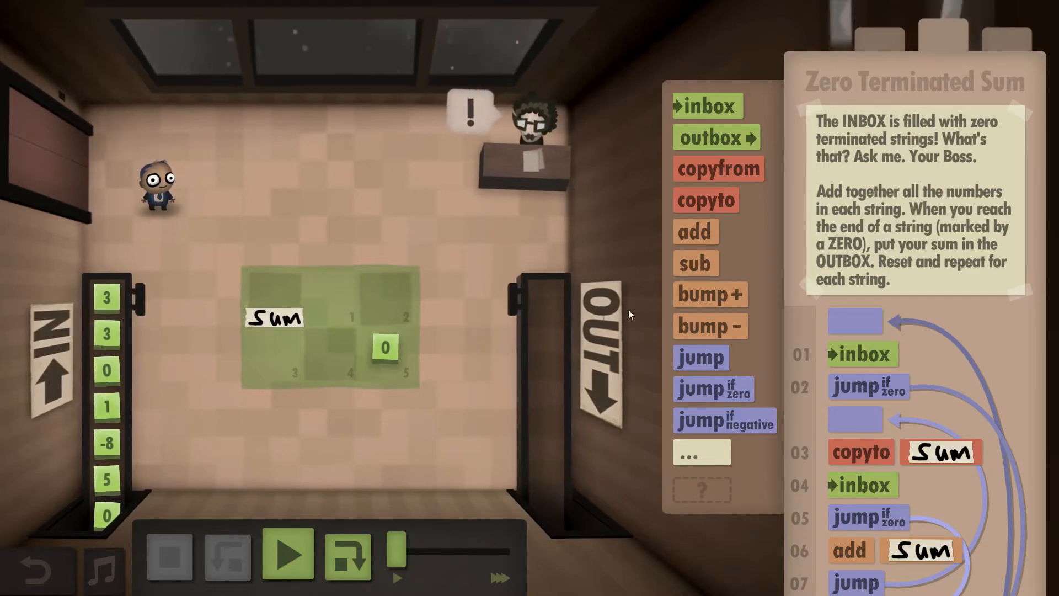
Scroll the program panel to reveal lines 08-10: copy Sum, outbox, jump to start.
scroll(down, 3)
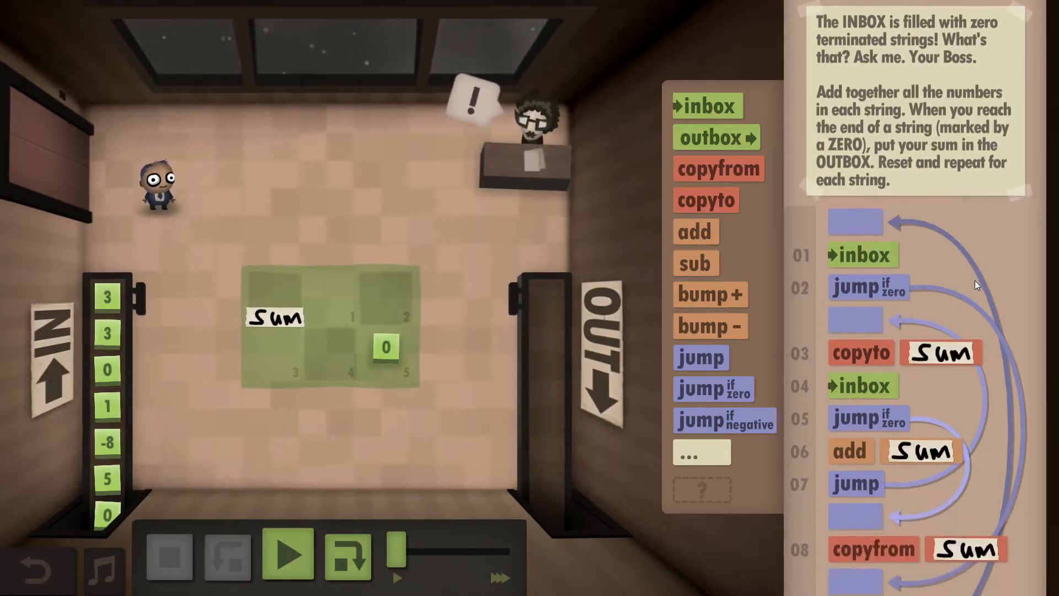
scroll(down, 3)
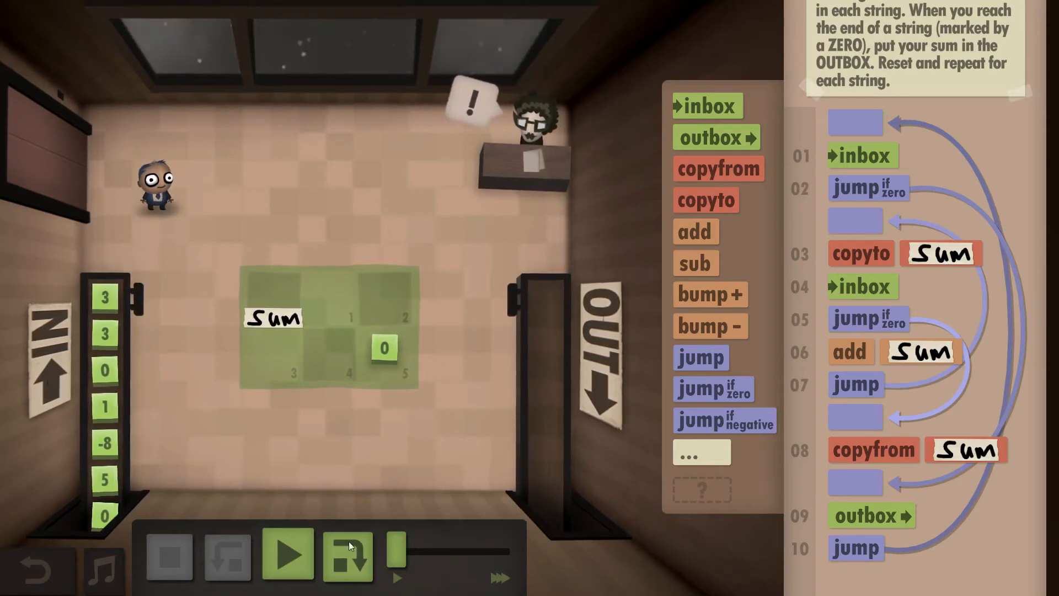
Step through the first string (3, 3, 0) until its sum 6 reaches the OUTBOX.
click(286, 553)
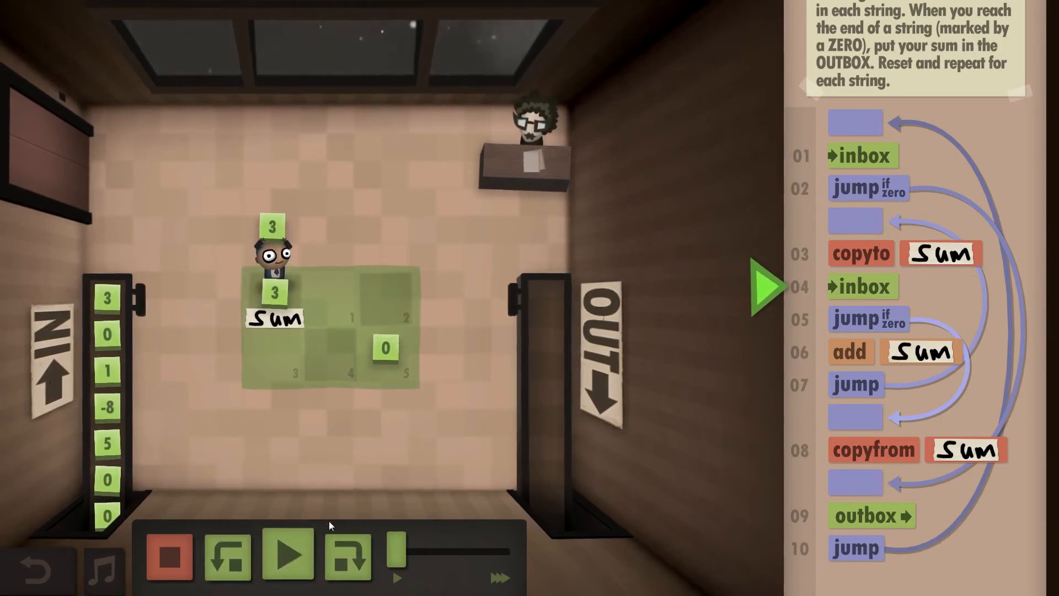
click(347, 555)
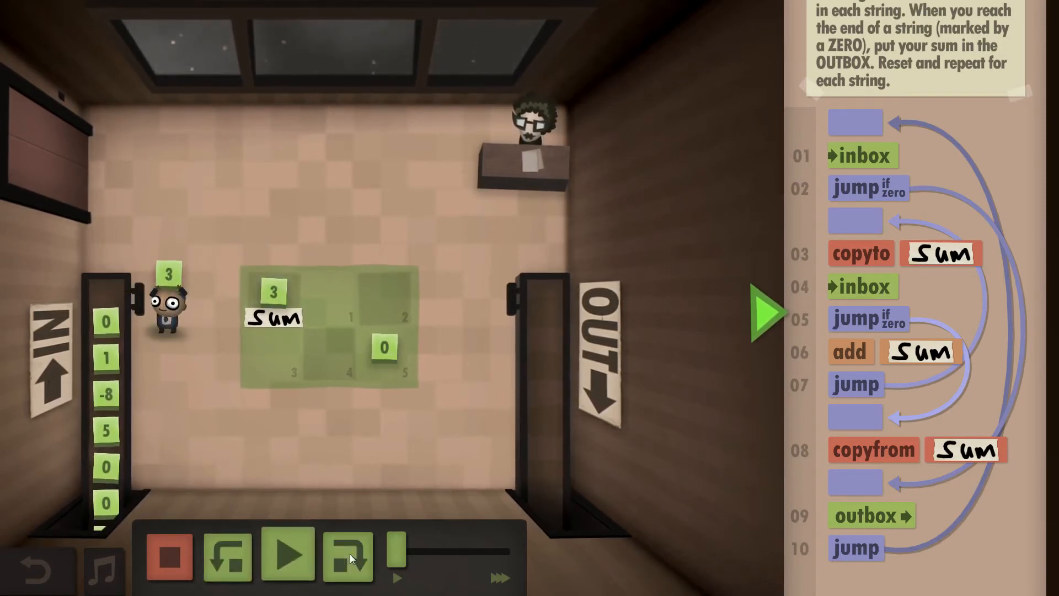
click(347, 555)
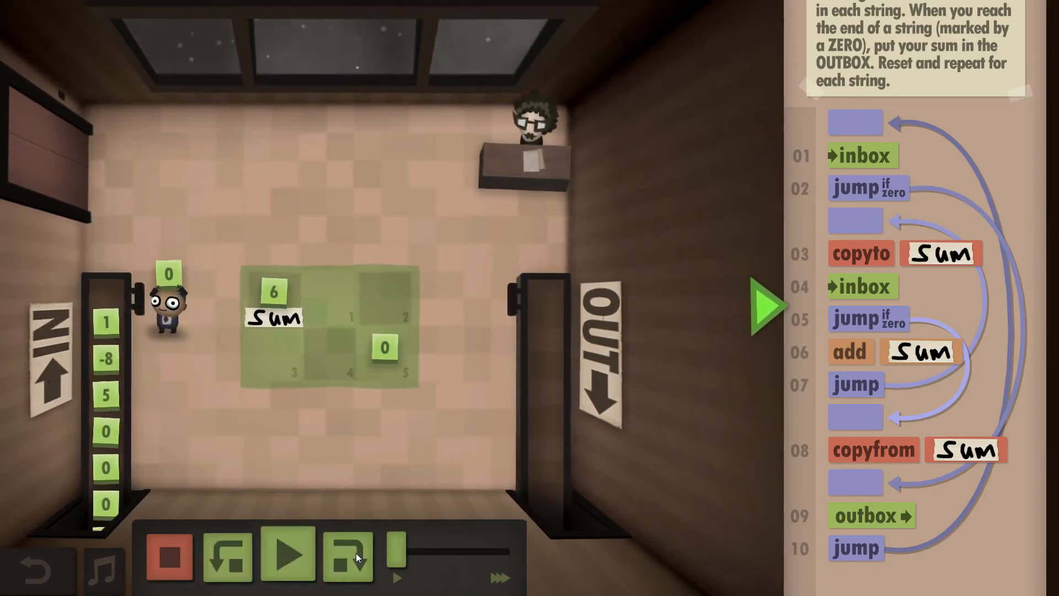
click(347, 555)
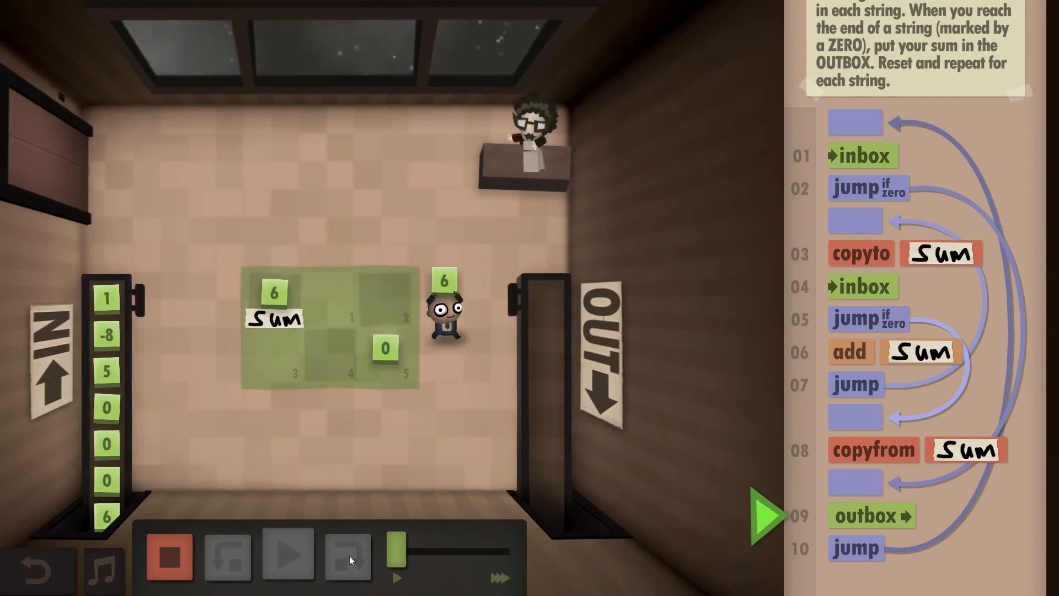
click(347, 555)
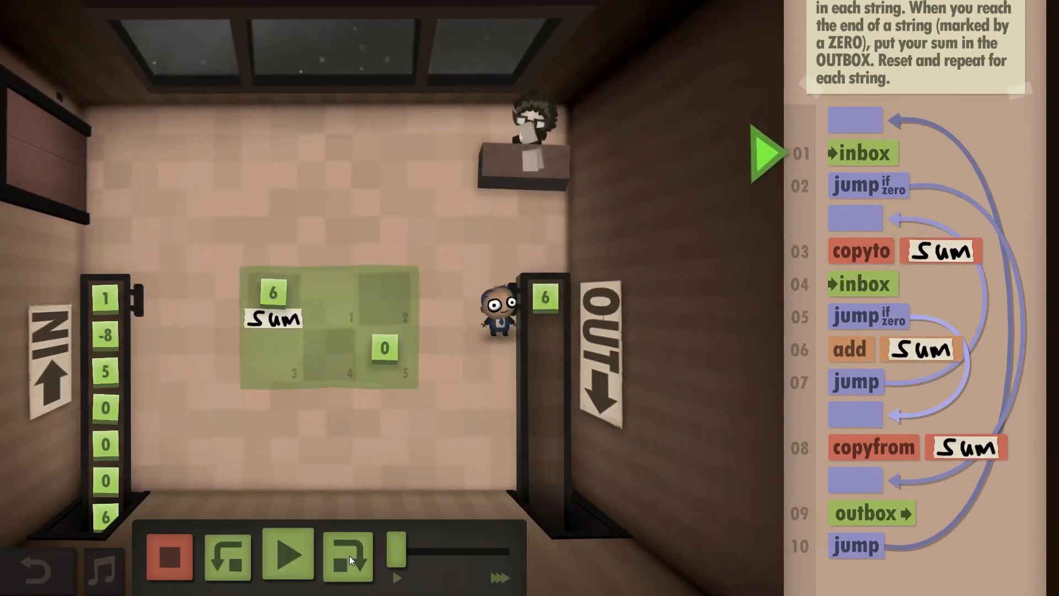
Step through the second string until its sum -2 lands in the OUTBOX above 6.
click(347, 554)
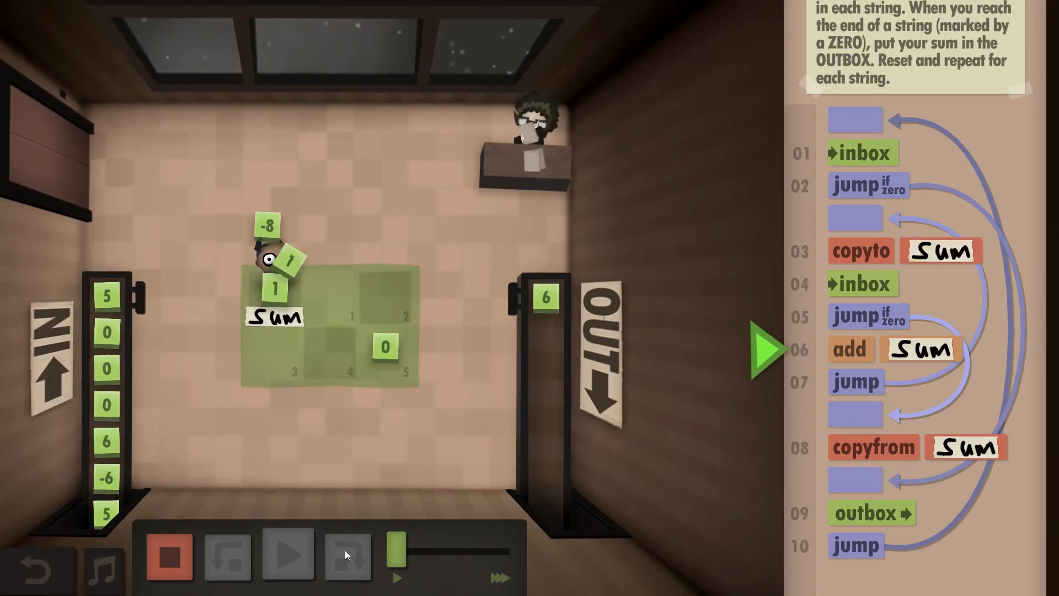
click(348, 555)
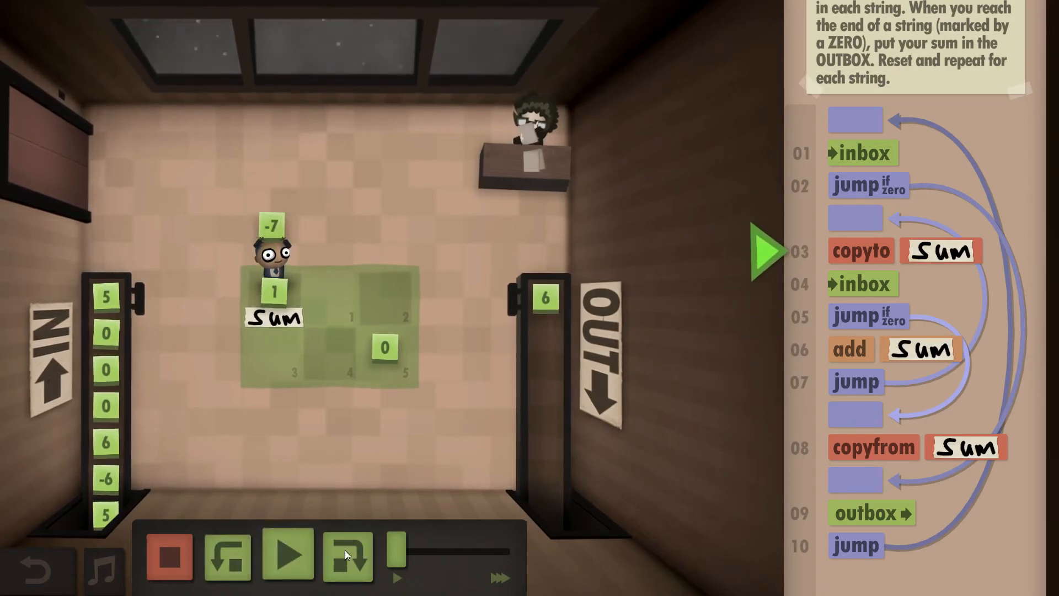
click(346, 555)
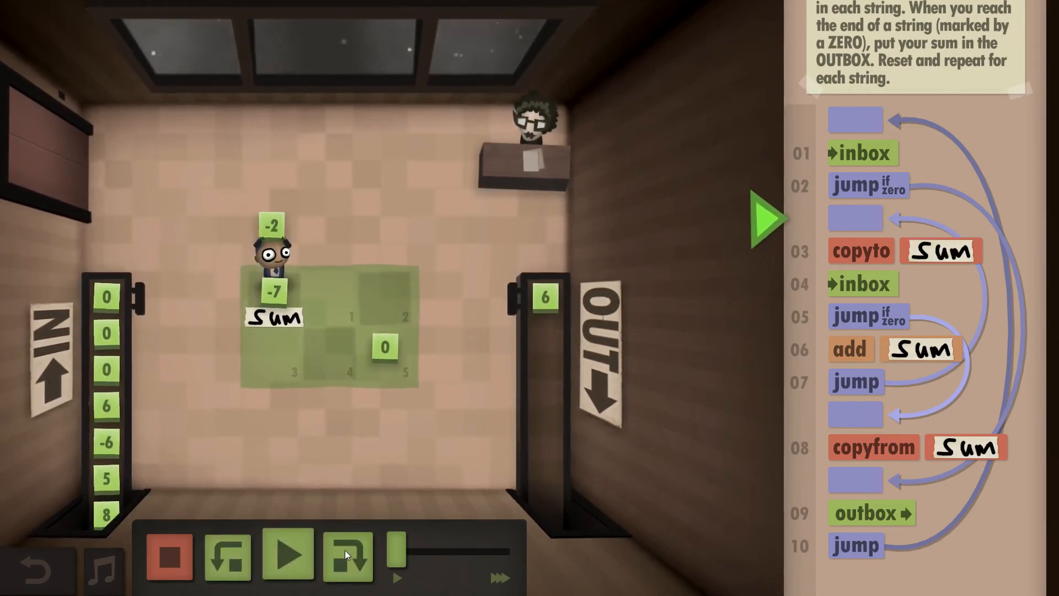
click(347, 555)
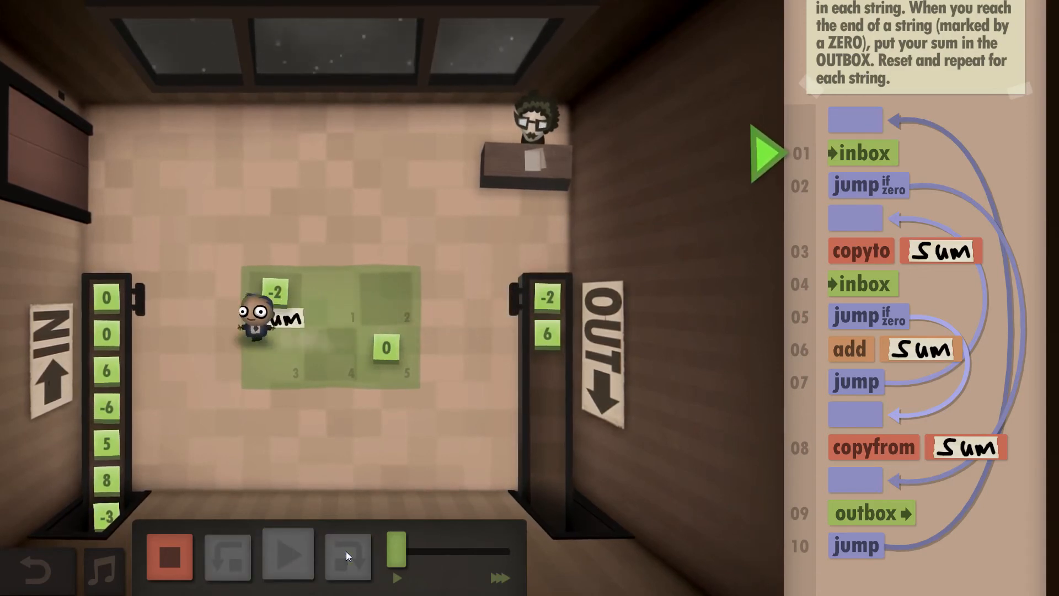
Step through two empty strings, sending two 0s to the OUTBOX, then start summing the next string's 6 and -6.
click(346, 554)
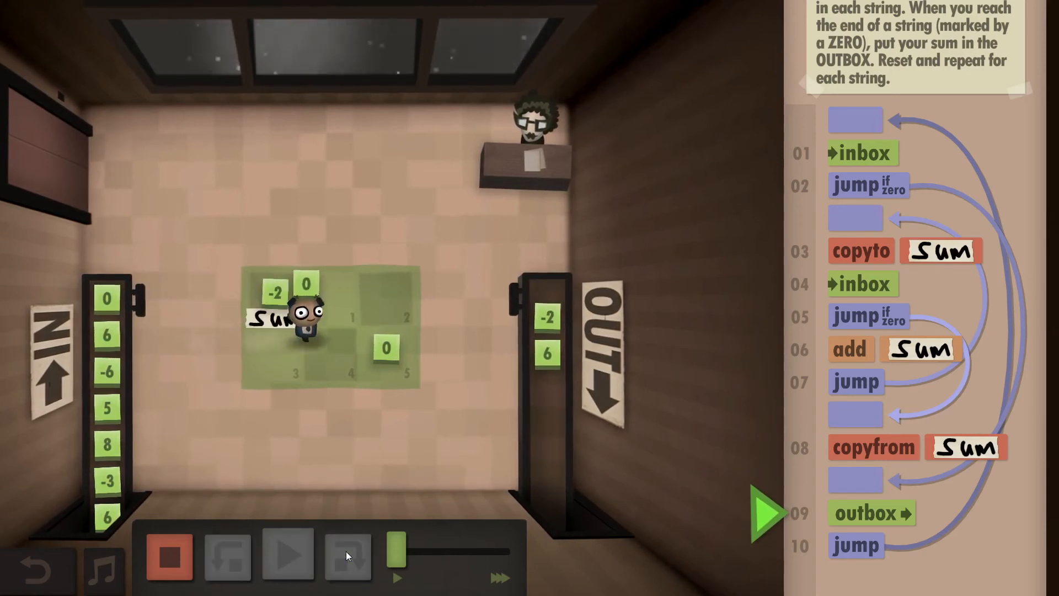
click(347, 555)
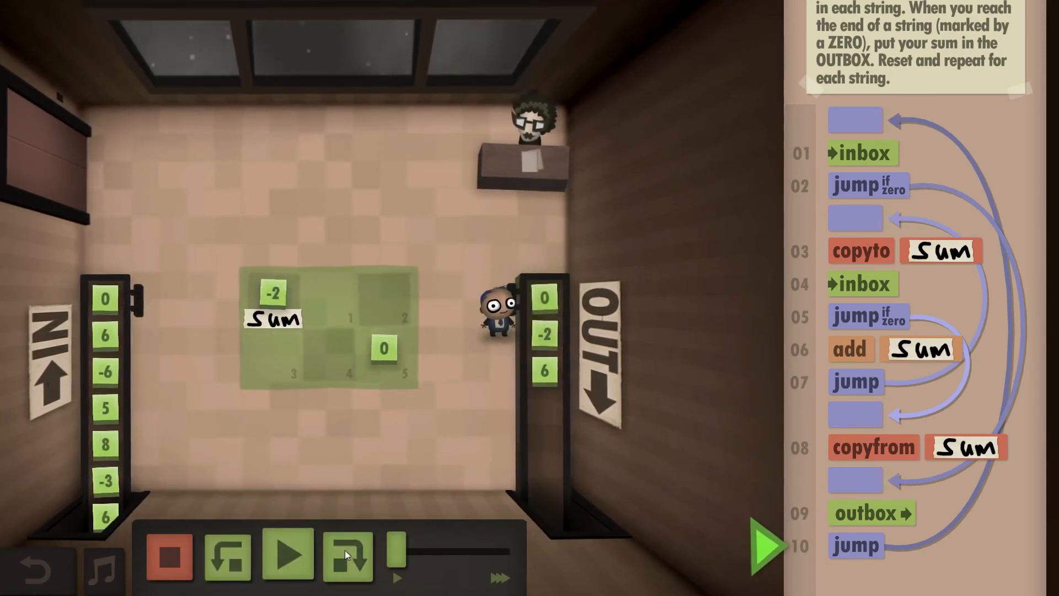
click(346, 555)
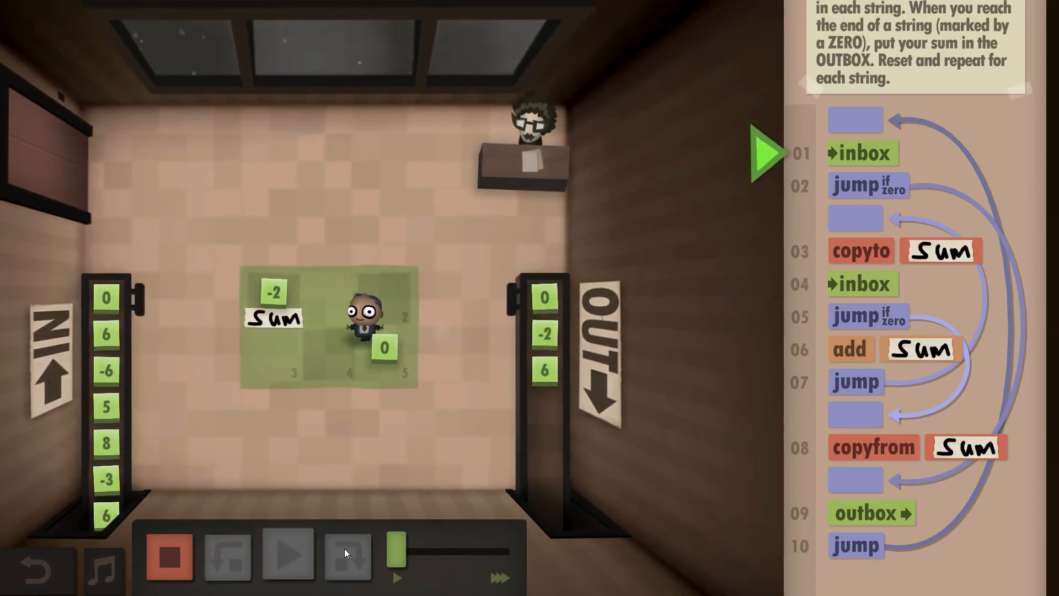
click(347, 555)
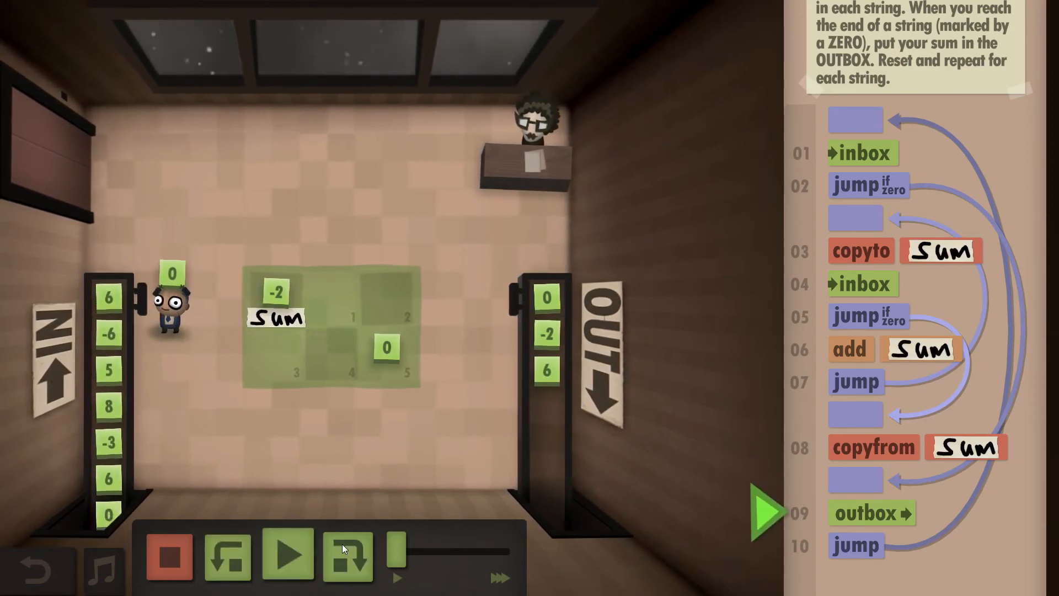
click(348, 556)
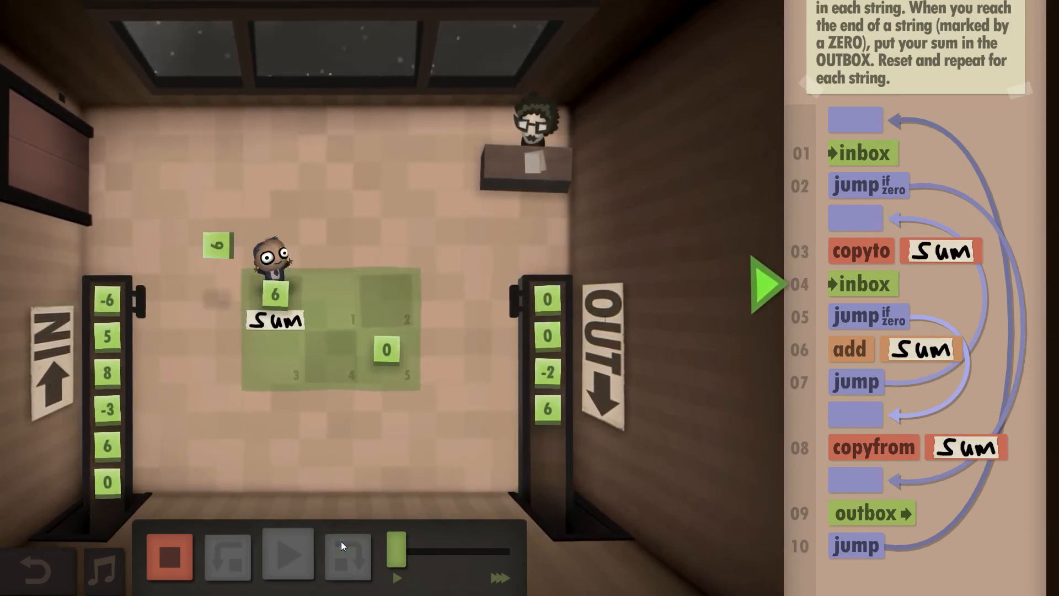
click(348, 553)
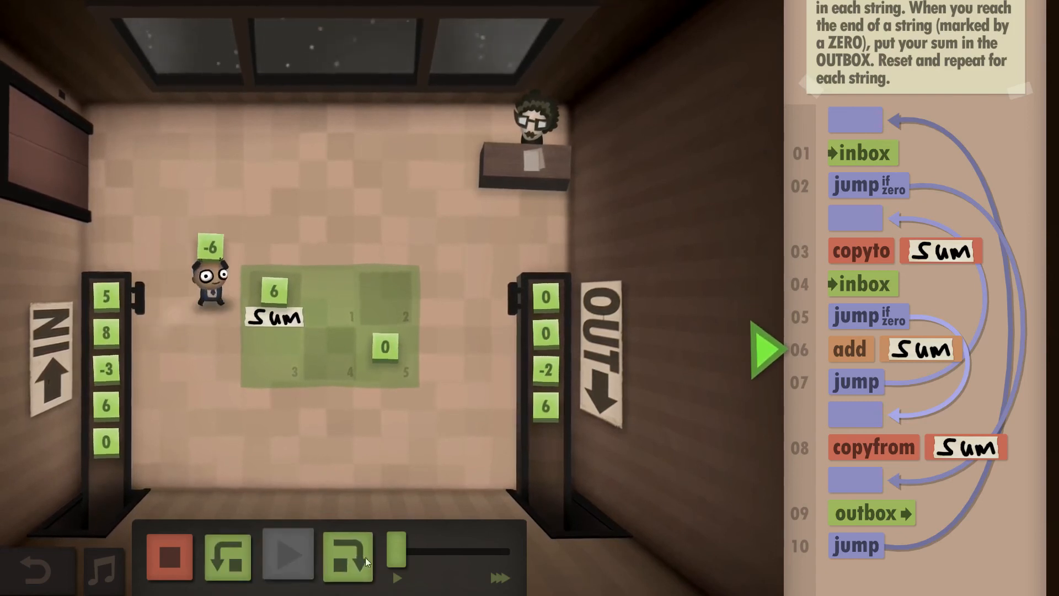